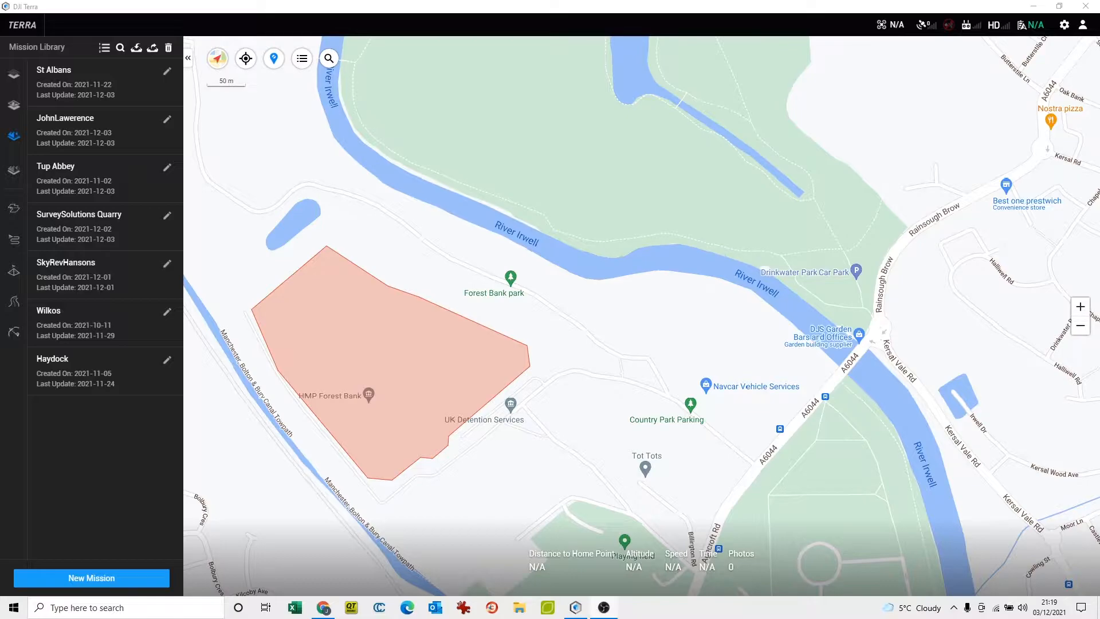
- Create a new 3D Model reconstruction mission named 'Test'
{"action": "left_click", "coordinate": [90, 577]}
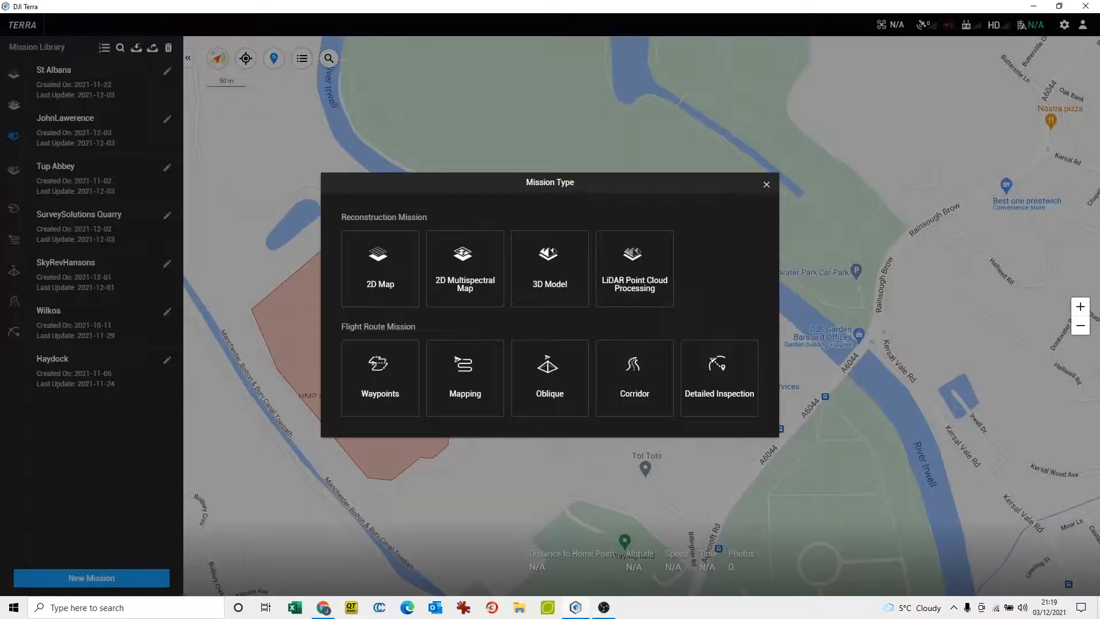
{"action": "left_click", "coordinate": [548, 268]}
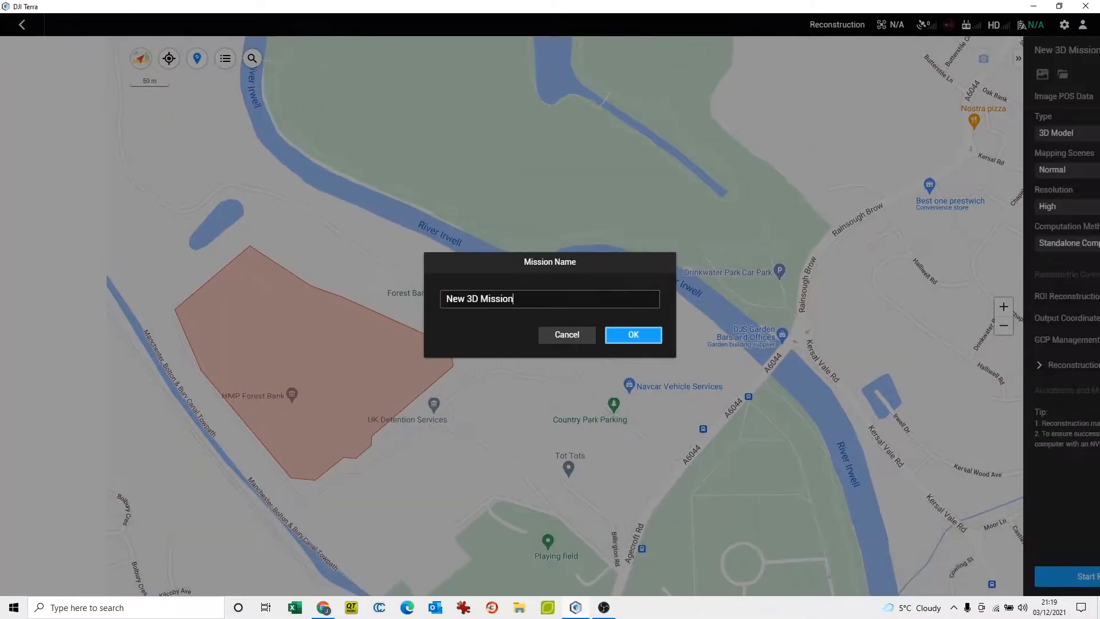
{"action": "type", "text": "Tes"}
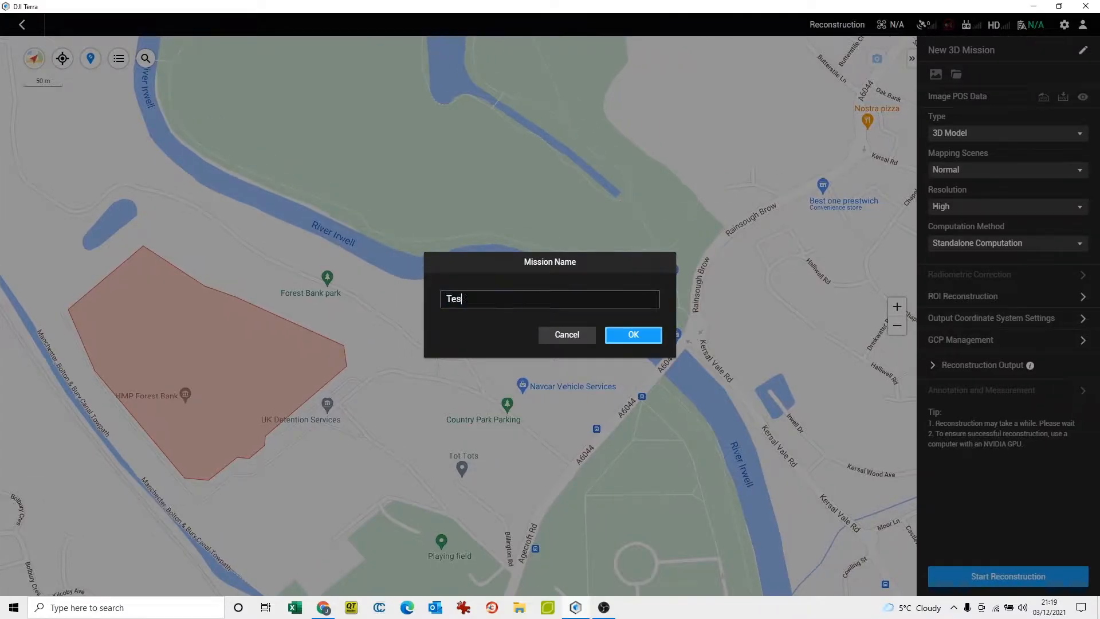
{"action": "left_click", "coordinate": [631, 334]}
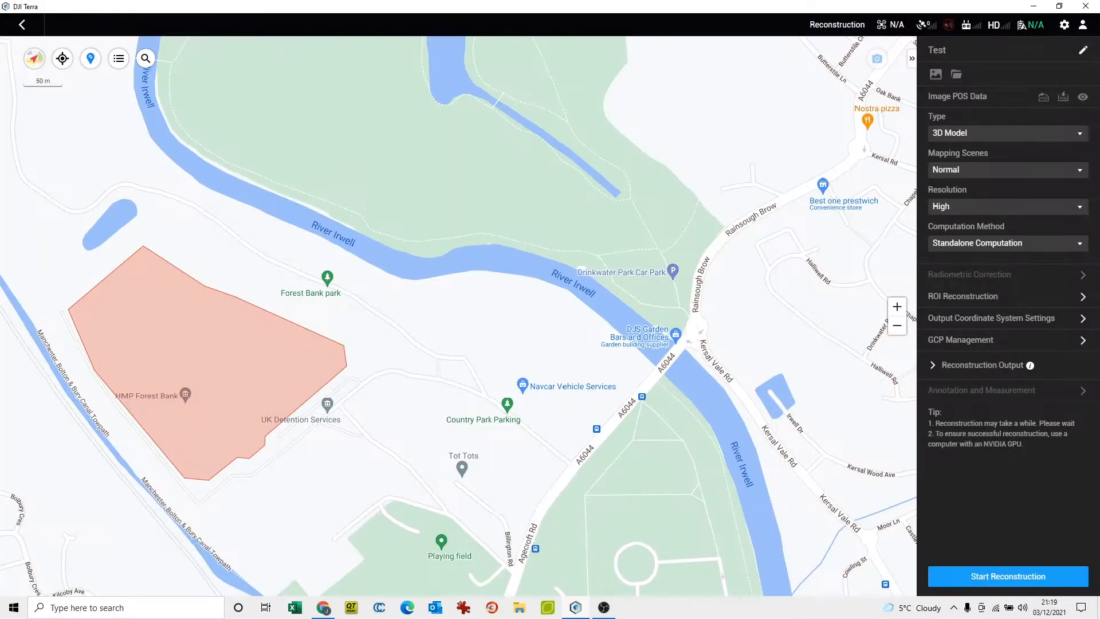
{"action": "mouse_move", "coordinate": [956, 74]}
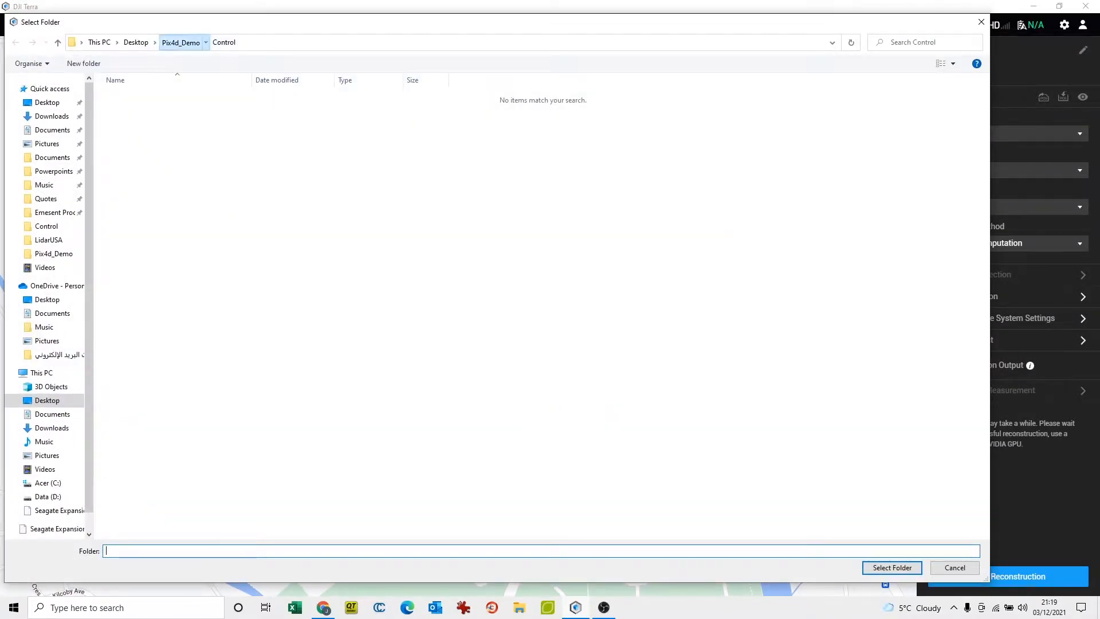
- Import photo folders 100_0001 and 100_0002 from Pix4d_Demo > SURVEY and dismiss the Image POS Data table
{"action": "left_click", "coordinate": [180, 42]}
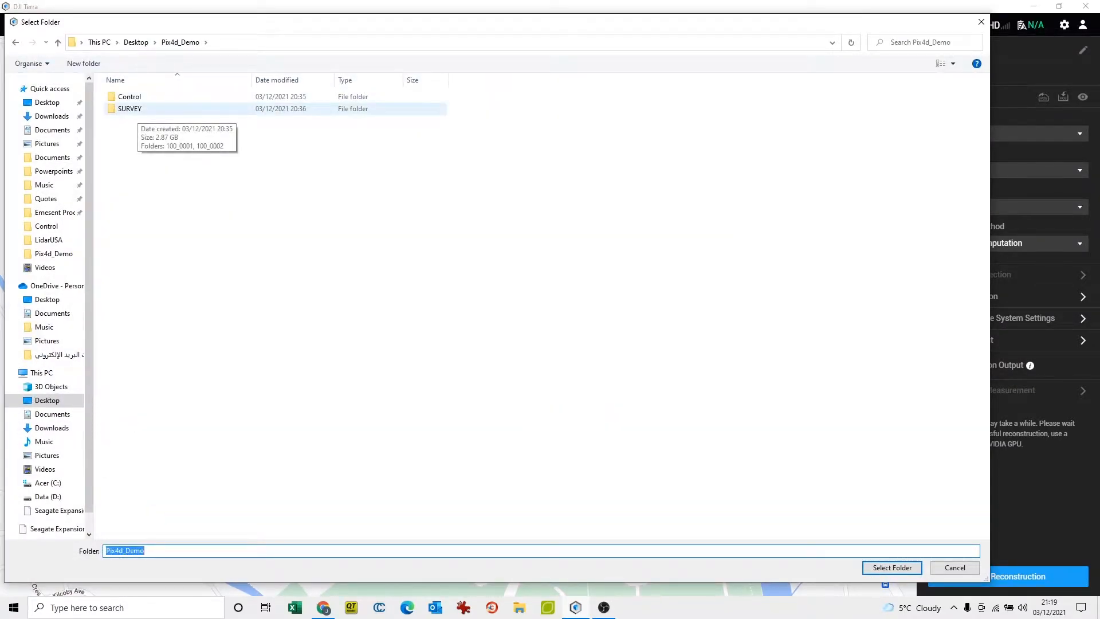
{"action": "double_click", "coordinate": [129, 108]}
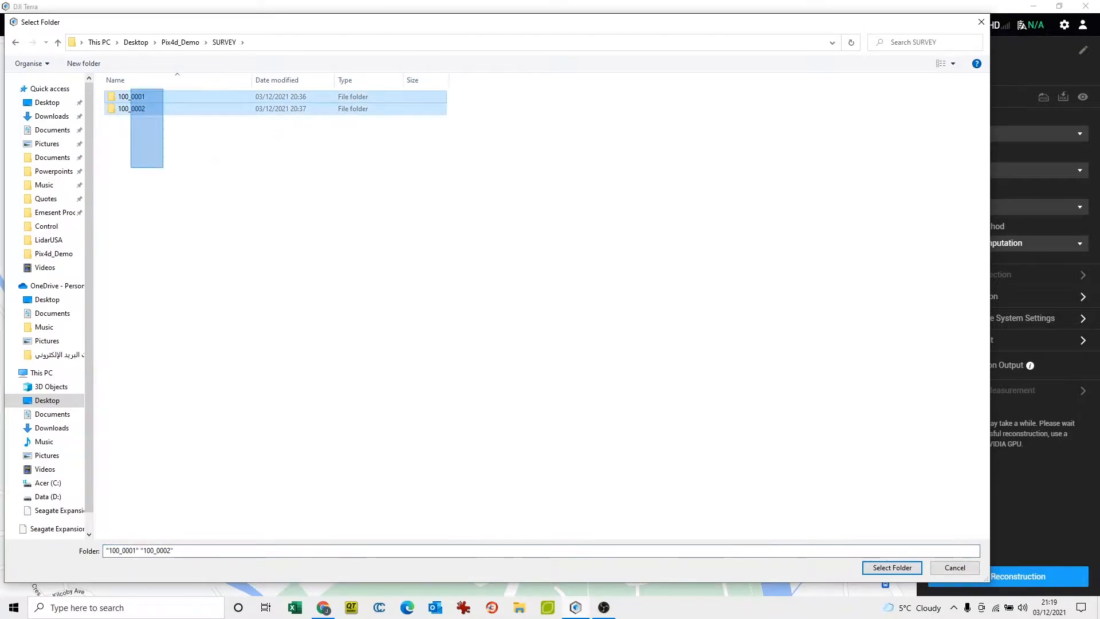
{"action": "left_click", "coordinate": [891, 567]}
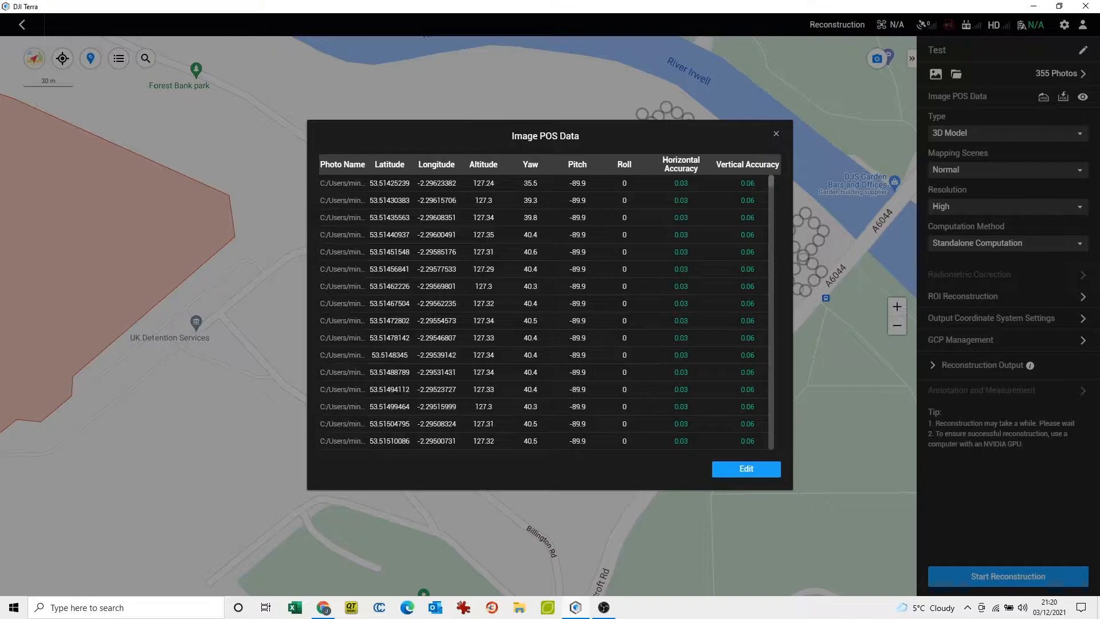
{"action": "left_click", "coordinate": [775, 133]}
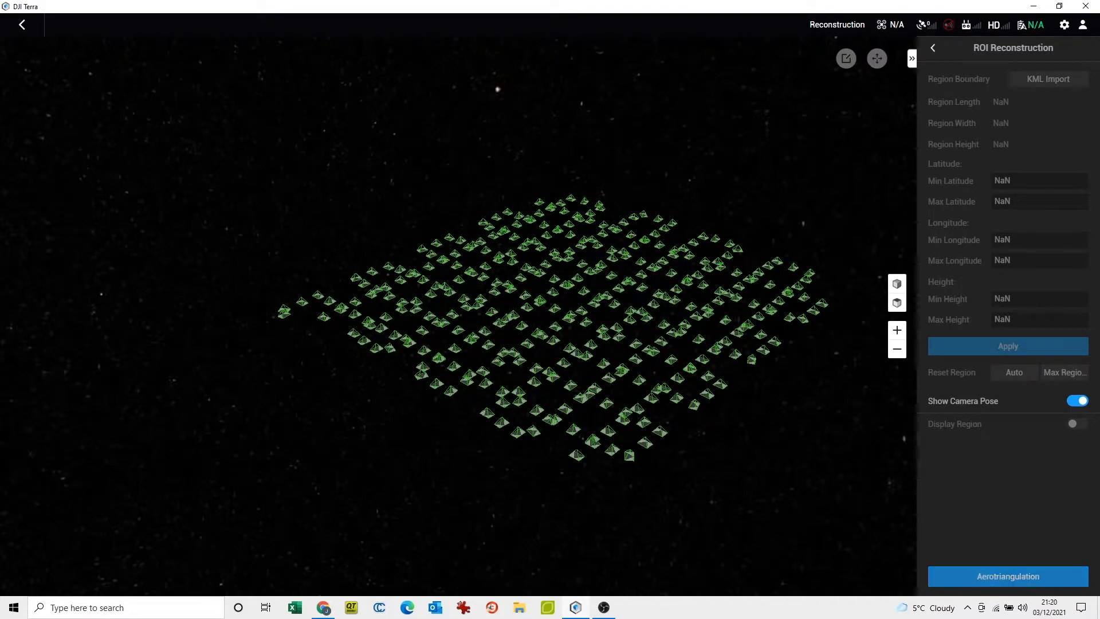
- Run aerotriangulation on the imported photos to produce the sparse point cloud
{"action": "left_click", "coordinate": [1007, 576]}
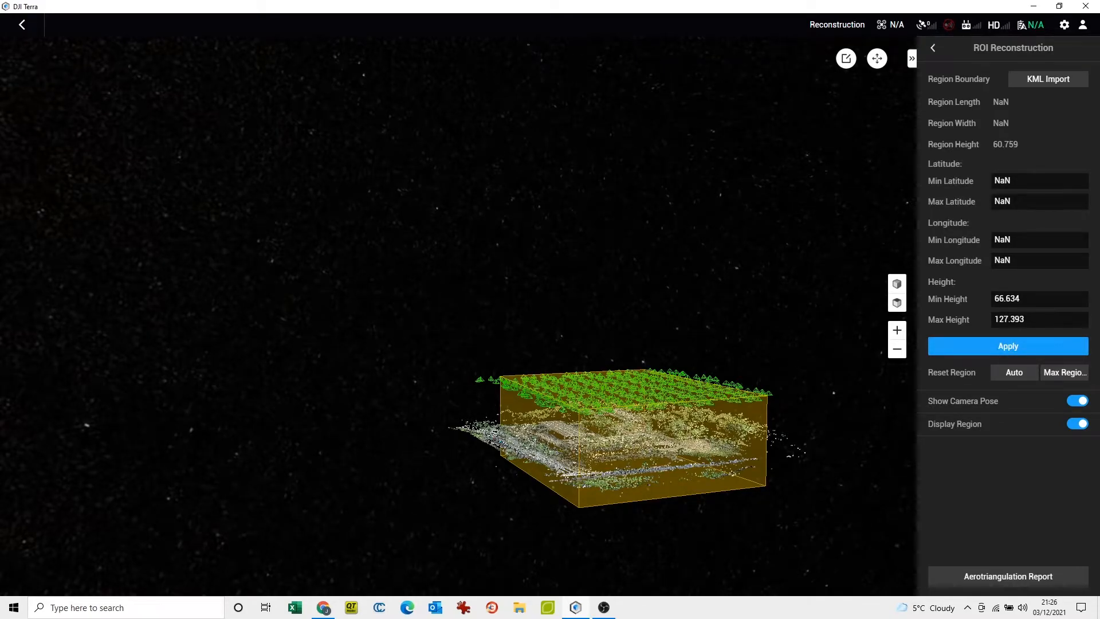
- Set the output coordinate system to the known system OSGB 1936 / British National Grid
{"action": "left_click", "coordinate": [932, 48]}
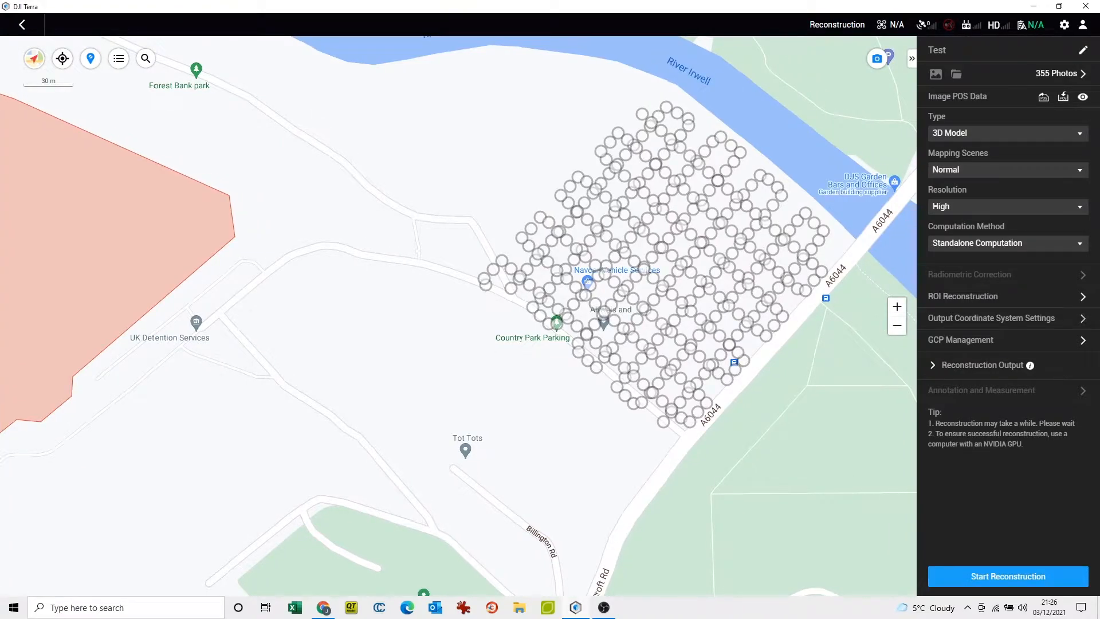
{"action": "left_click", "coordinate": [991, 318]}
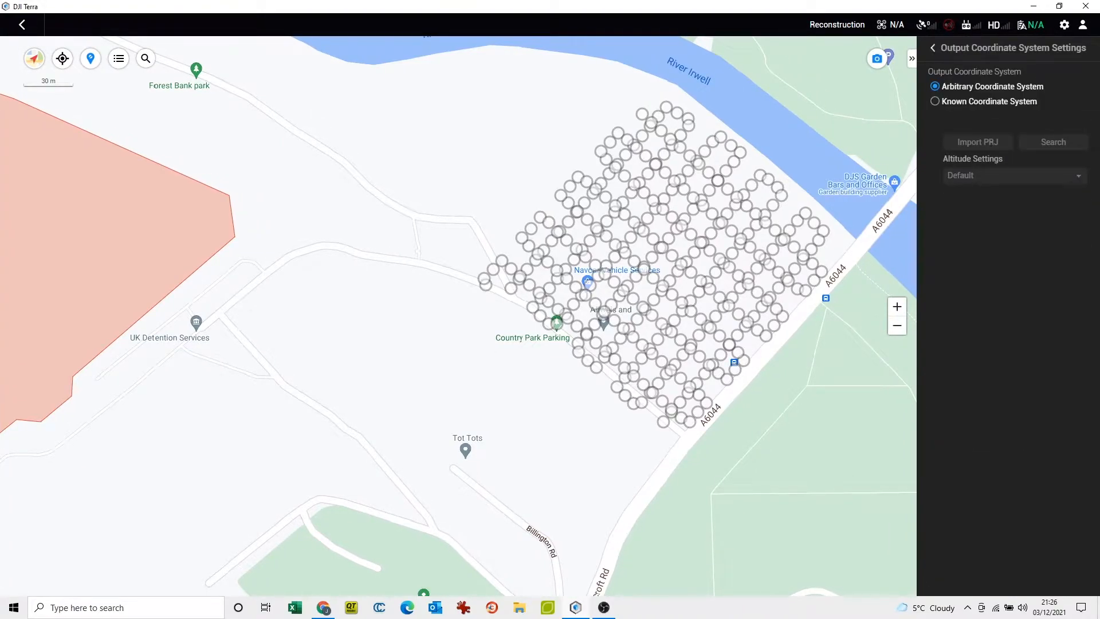
{"action": "left_click", "coordinate": [935, 101]}
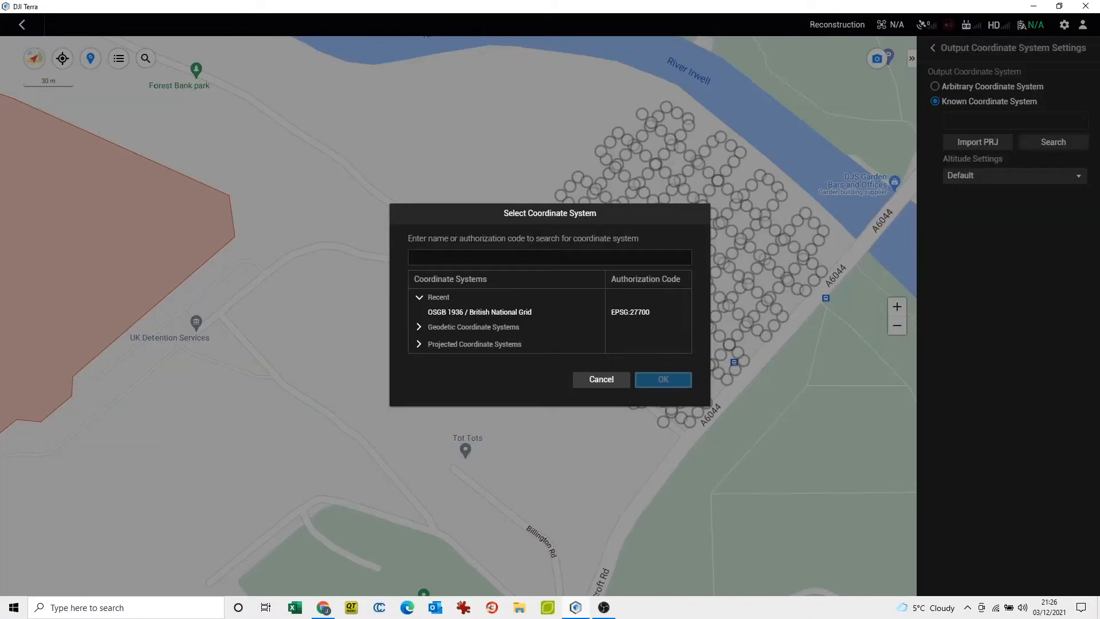
{"action": "left_click", "coordinate": [661, 379]}
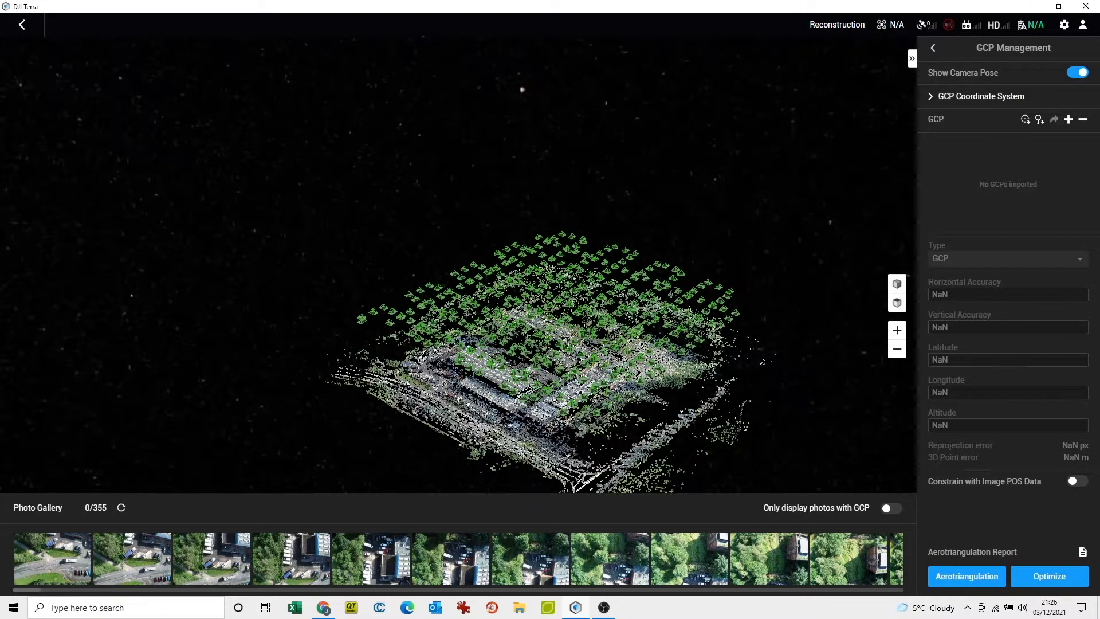
- Set the GCP coordinate system to OSGB 1936 / British National Grid
{"action": "left_click", "coordinate": [979, 96]}
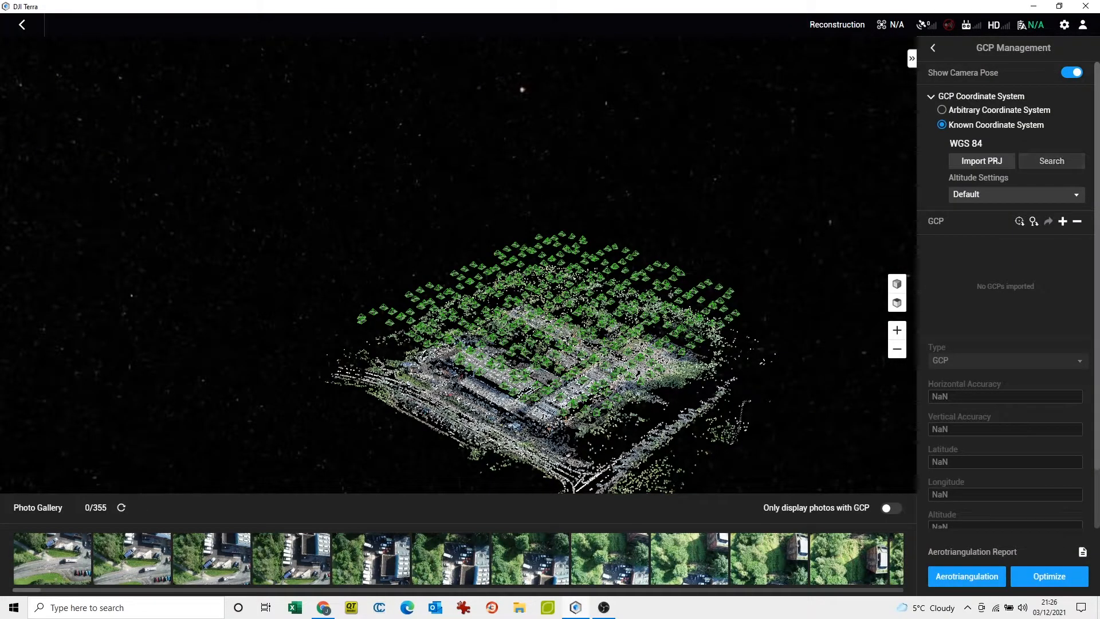
{"action": "left_click", "coordinate": [1051, 161]}
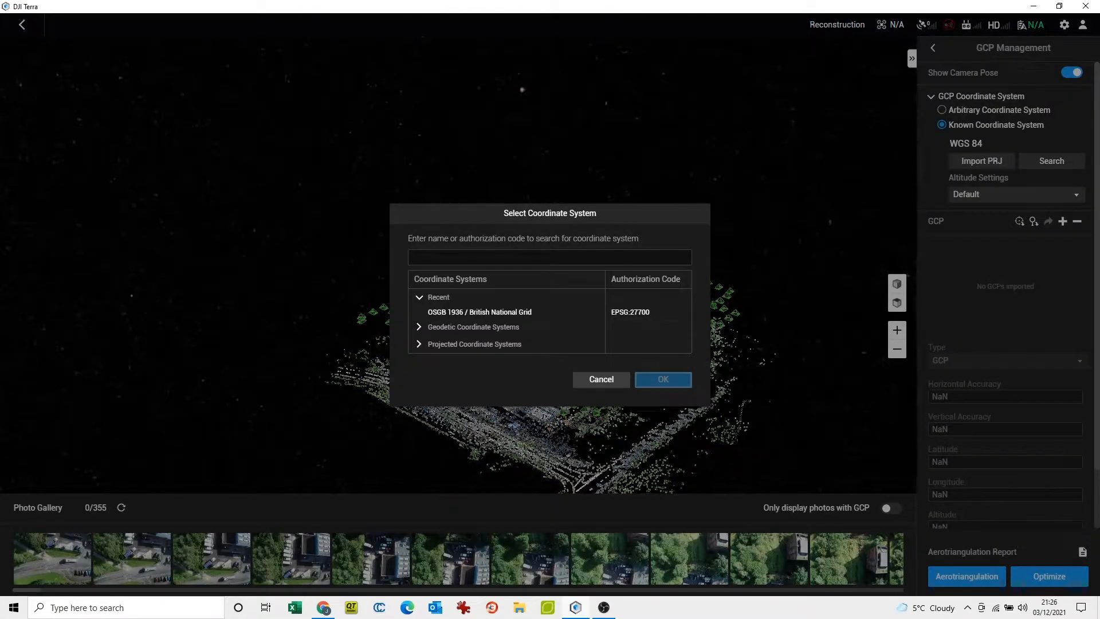
{"action": "left_click", "coordinate": [661, 380]}
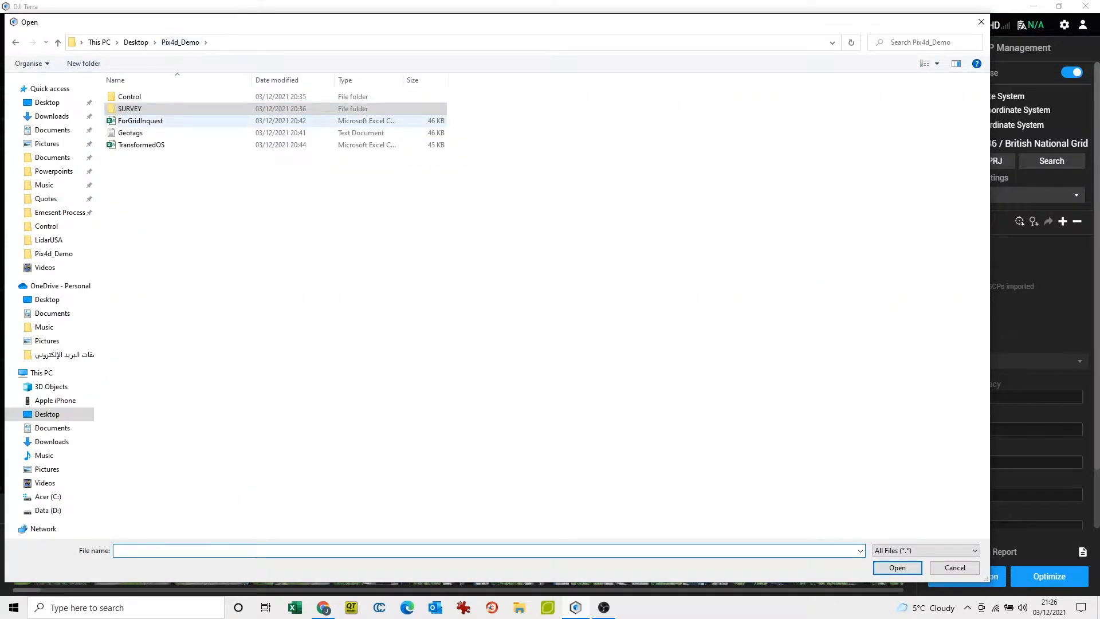
- Import the CYCLONE STATIONS control point file from the Control folder
{"action": "double_click", "coordinate": [129, 96]}
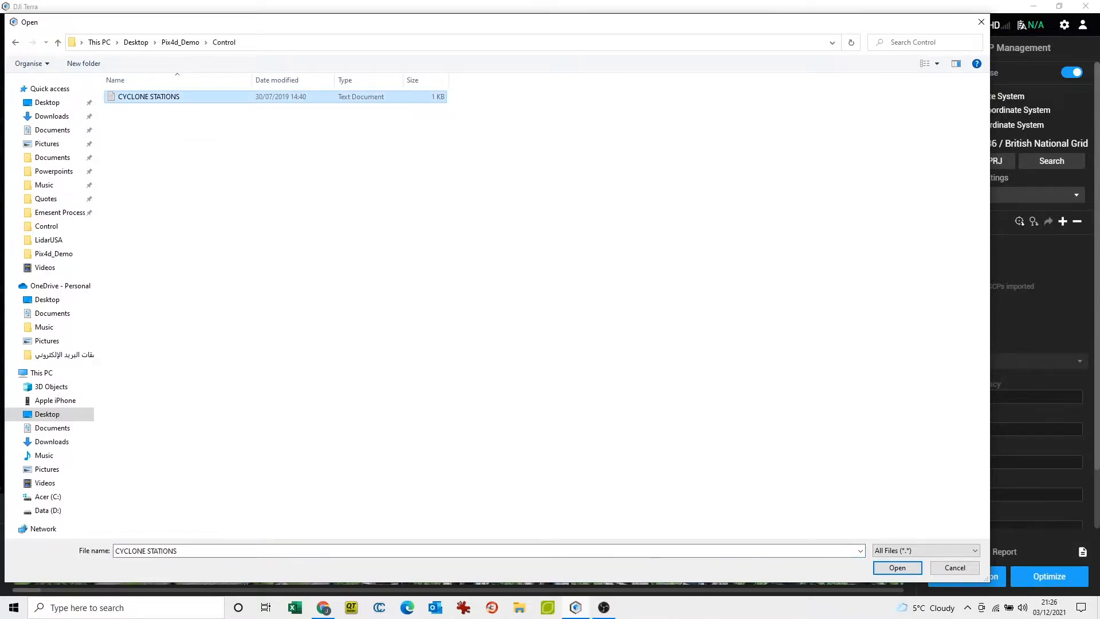
{"action": "left_click", "coordinate": [895, 567]}
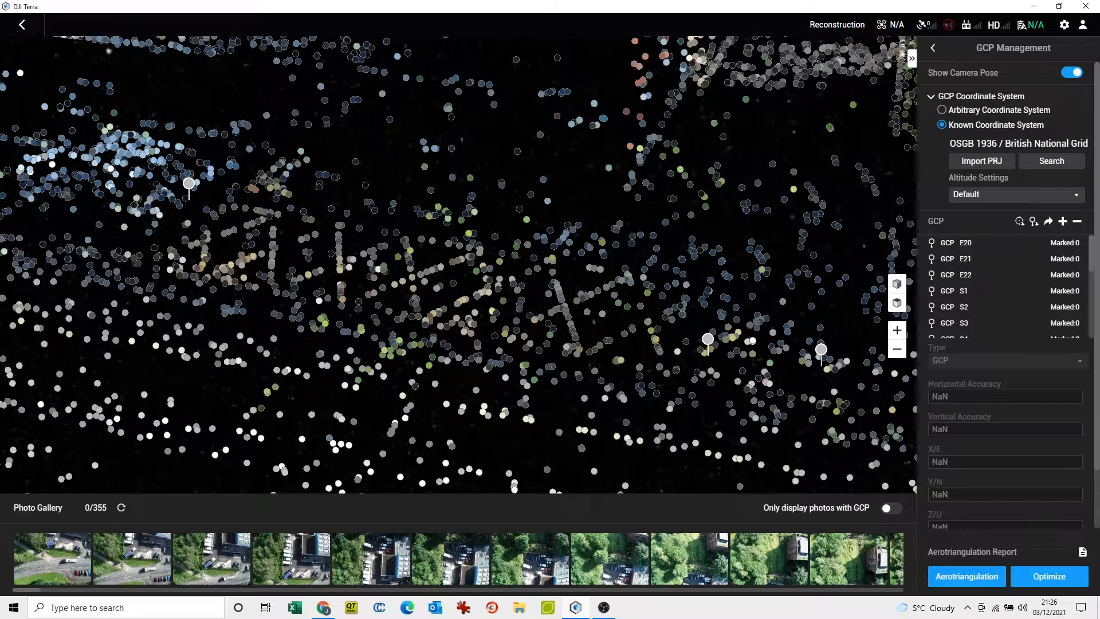
- Mark GCP S1 on its painted target in five survey photos, then select S2
{"action": "left_click", "coordinate": [889, 508]}
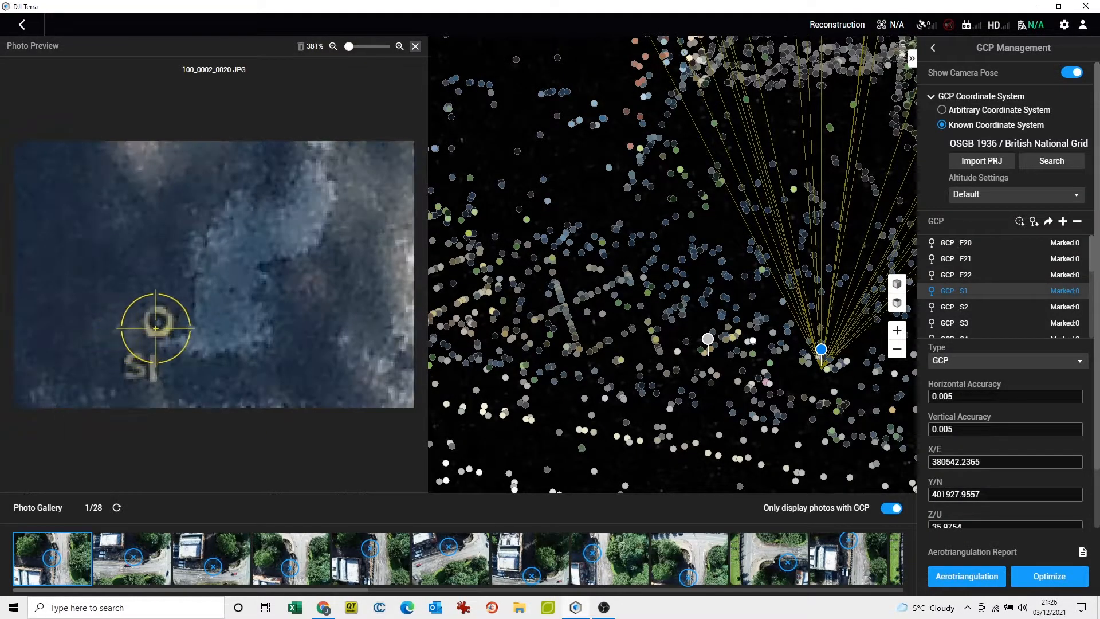
{"action": "left_click", "coordinate": [157, 323]}
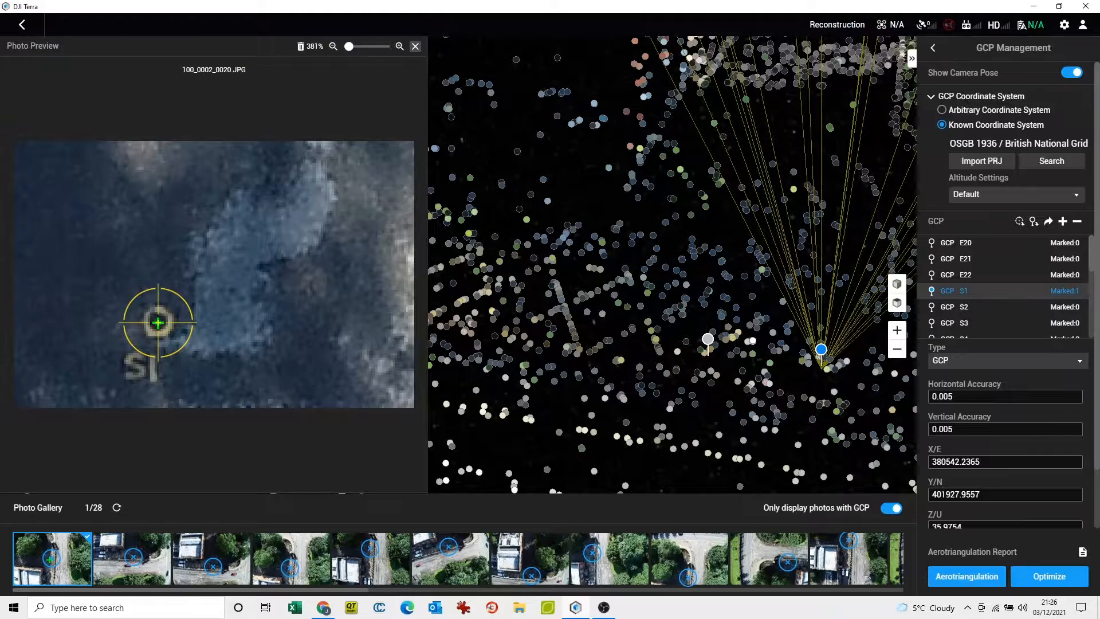
{"action": "left_click", "coordinate": [130, 558]}
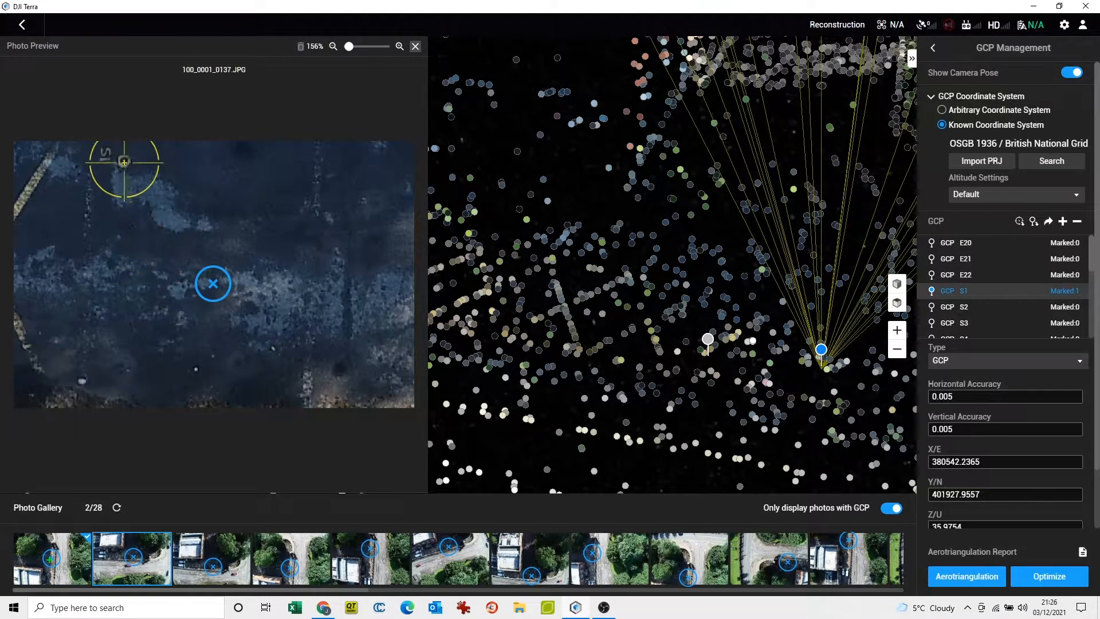
{"action": "left_click", "coordinate": [400, 46]}
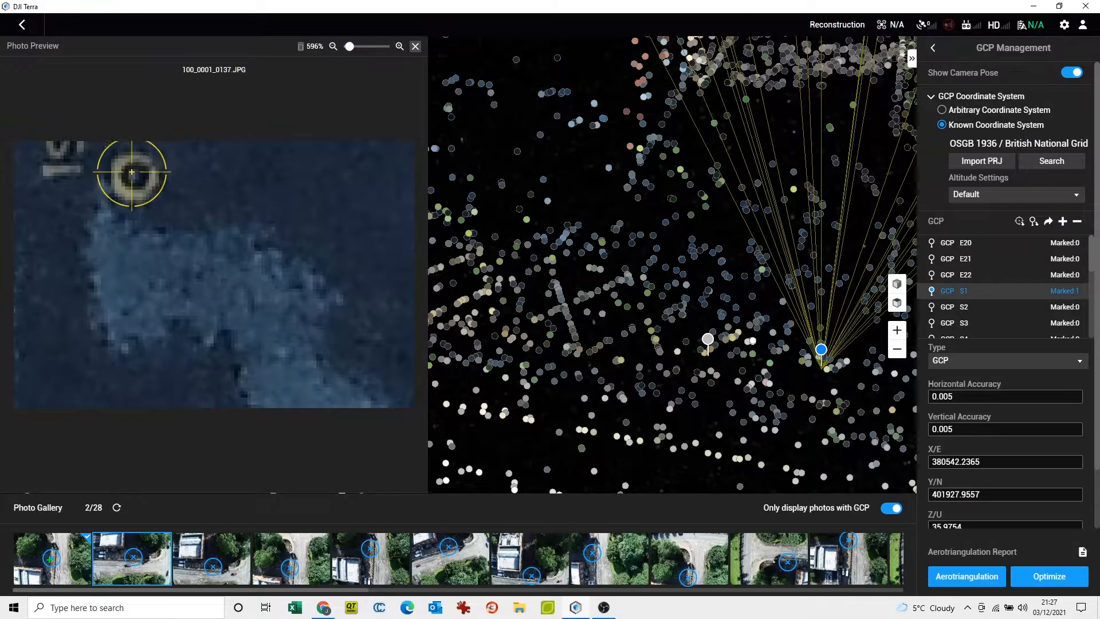
{"action": "left_click", "coordinate": [130, 173]}
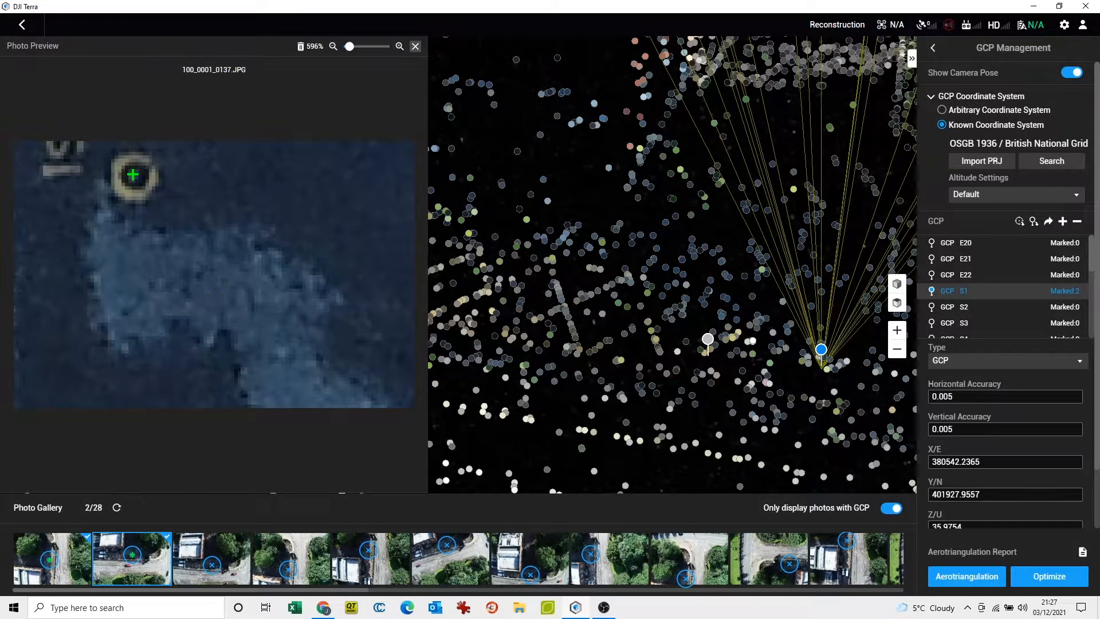
{"action": "left_click", "coordinate": [211, 558]}
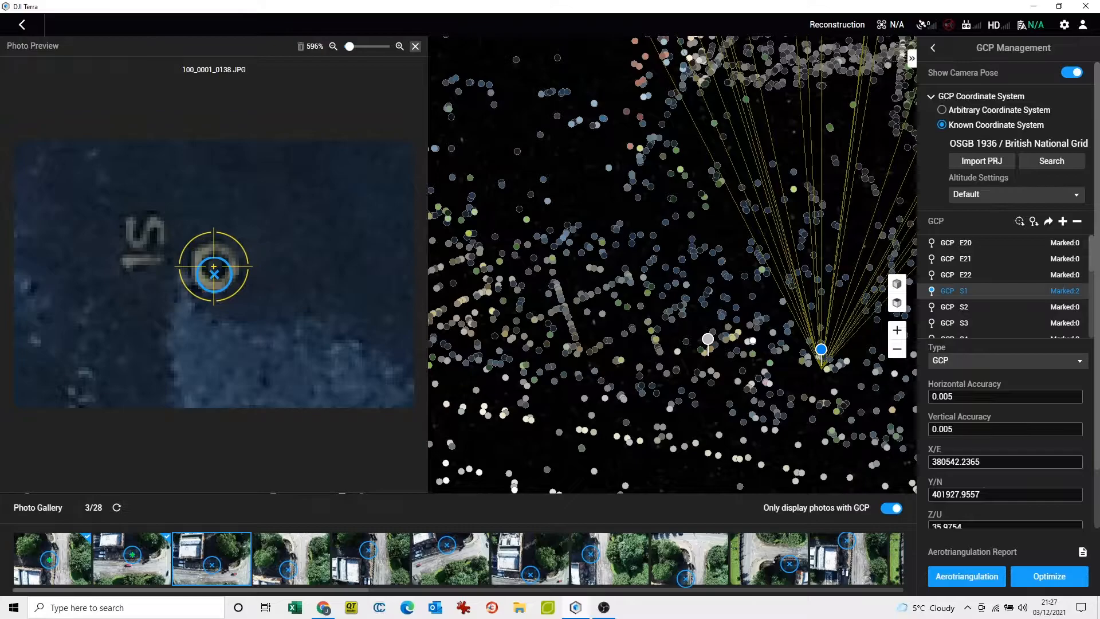
{"action": "left_click", "coordinate": [290, 558]}
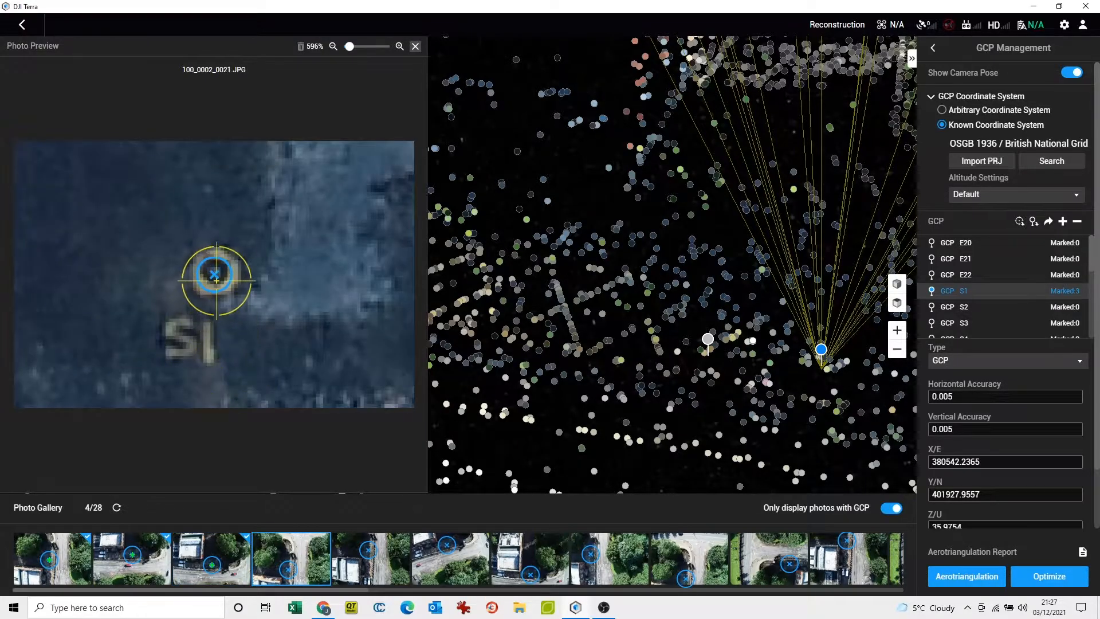
{"action": "left_click", "coordinate": [214, 274]}
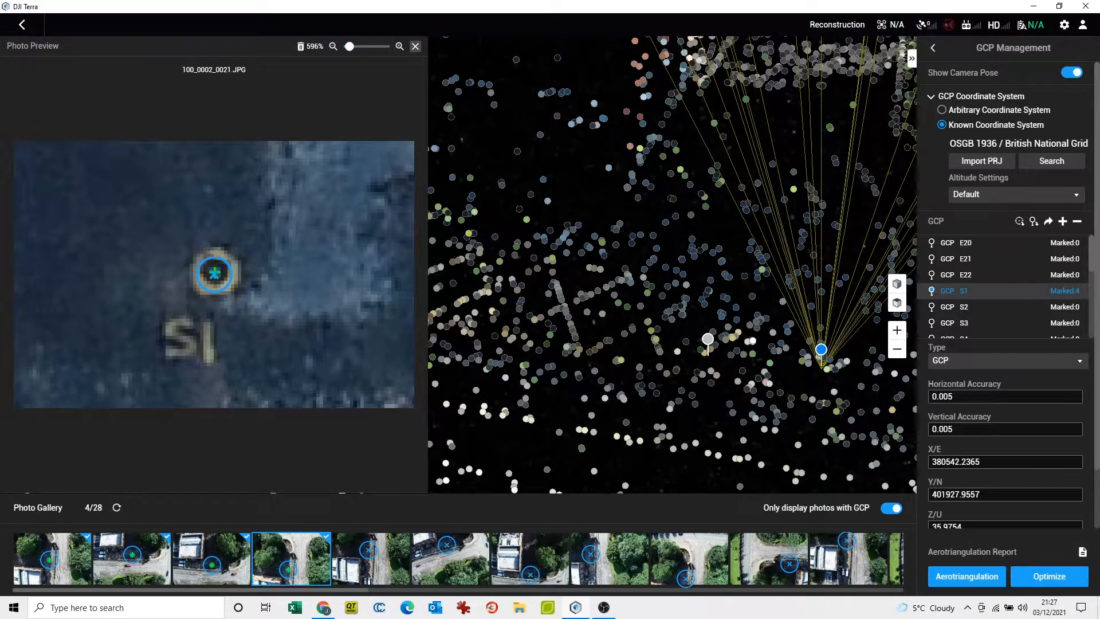
{"action": "left_click", "coordinate": [370, 557]}
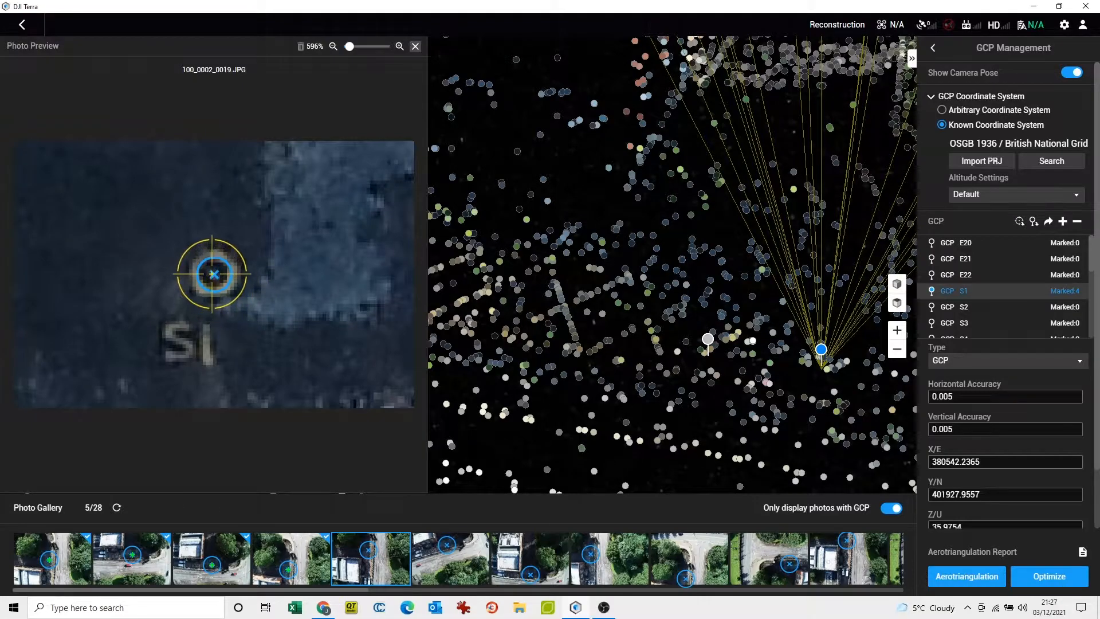
{"action": "left_click", "coordinate": [213, 273]}
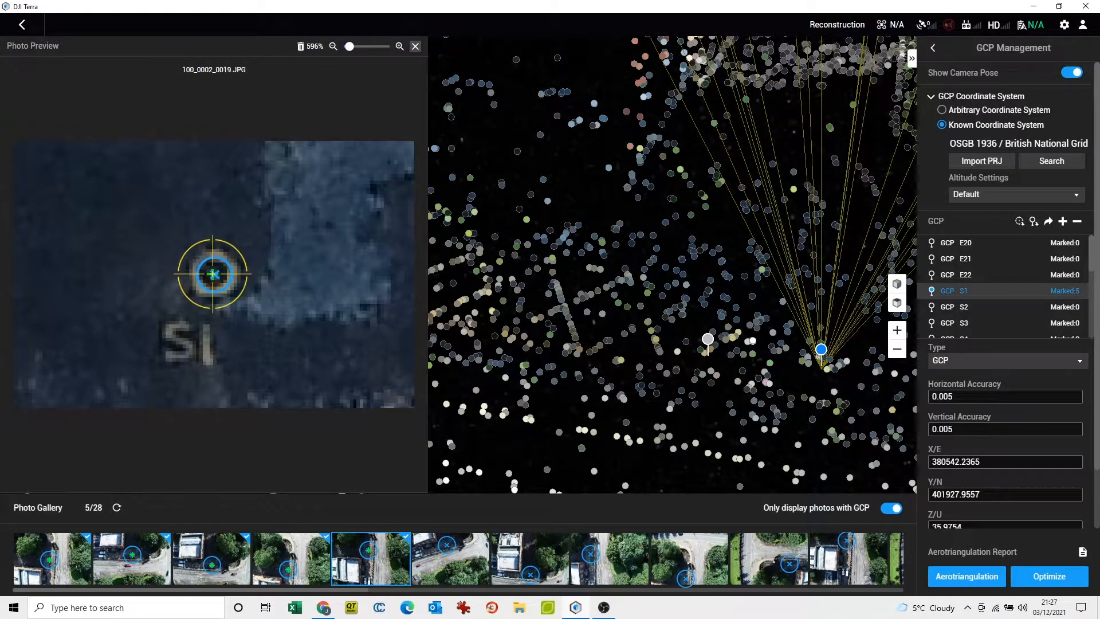
{"action": "left_click", "coordinate": [964, 307]}
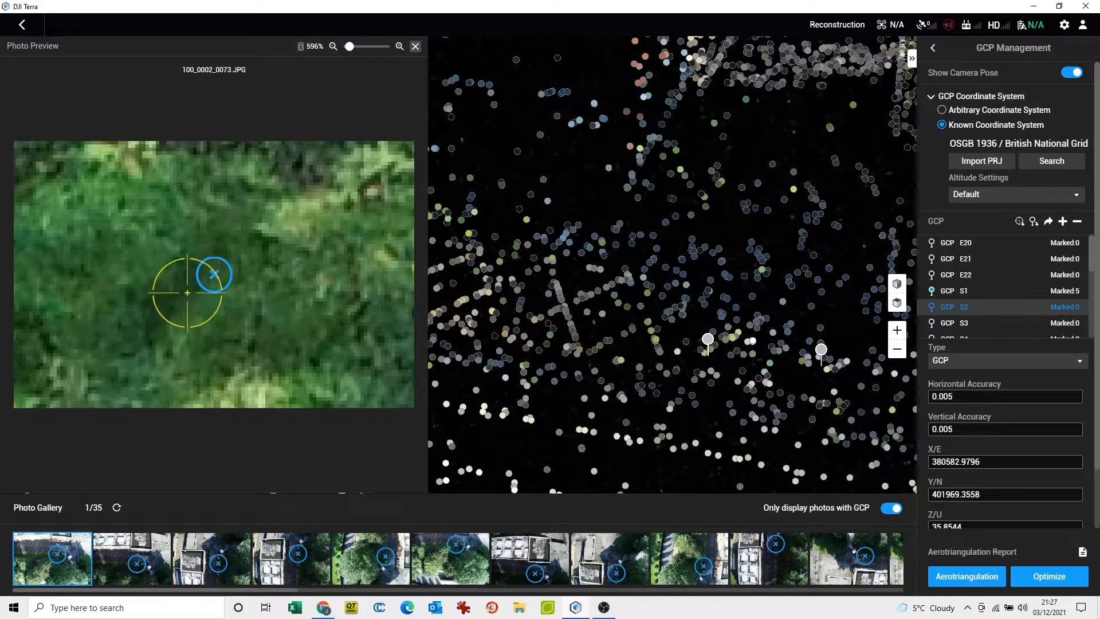
- Mark GCP S2 on its target in two survey photos
{"action": "left_click", "coordinate": [211, 557]}
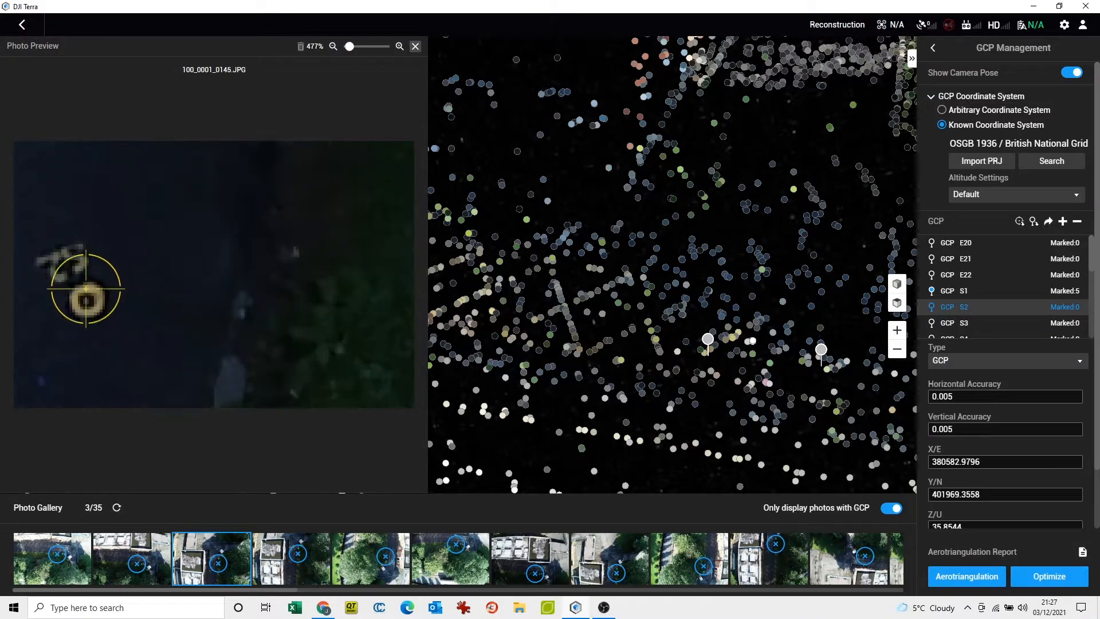
{"action": "left_click", "coordinate": [85, 289]}
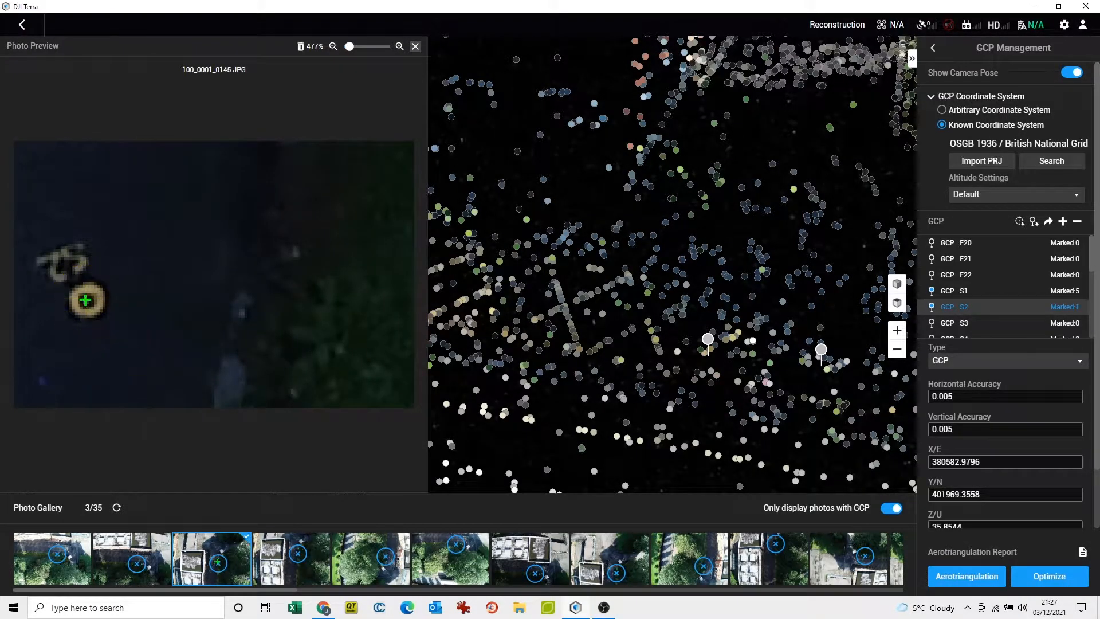
{"action": "left_click", "coordinate": [131, 558]}
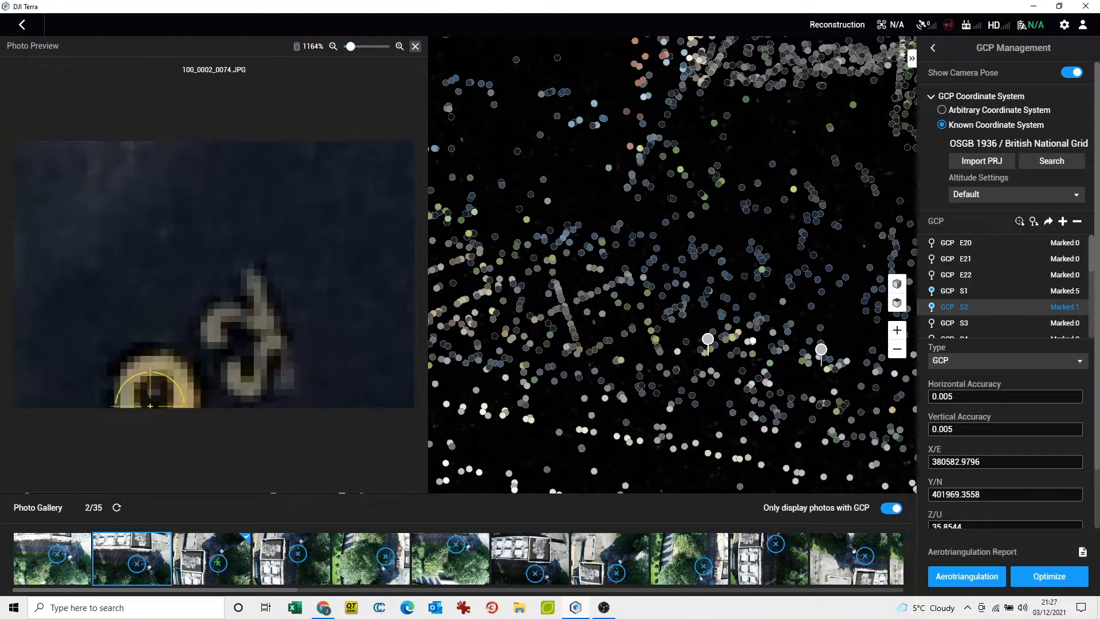
{"action": "left_click", "coordinate": [151, 394]}
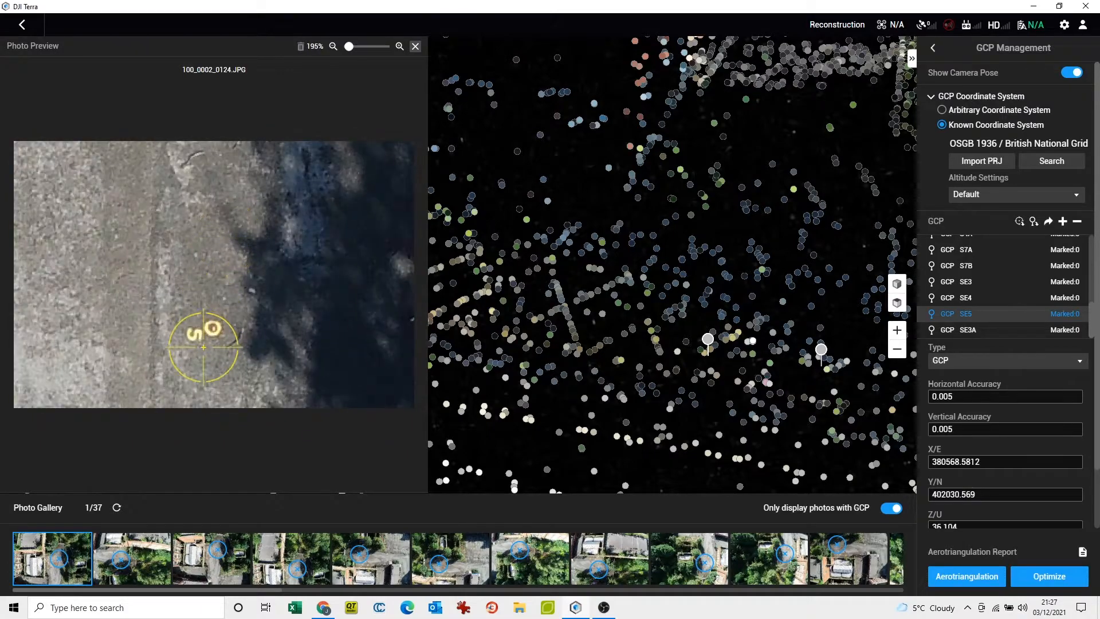
- Mark GCP SE5 on its target across five survey photos
{"action": "left_click", "coordinate": [203, 307]}
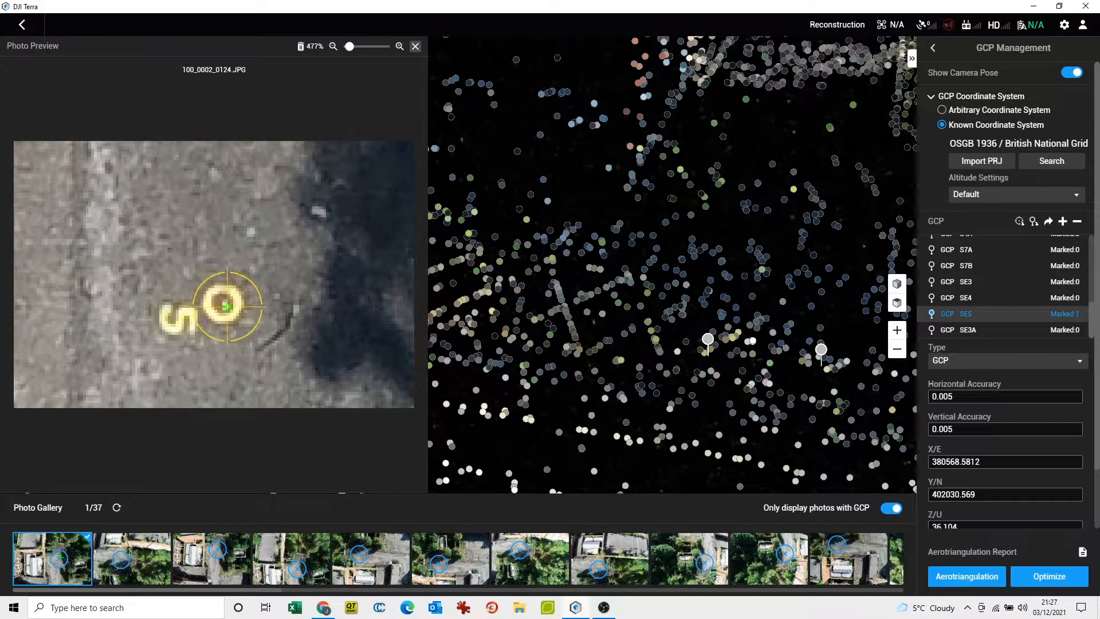
{"action": "left_click", "coordinate": [132, 558]}
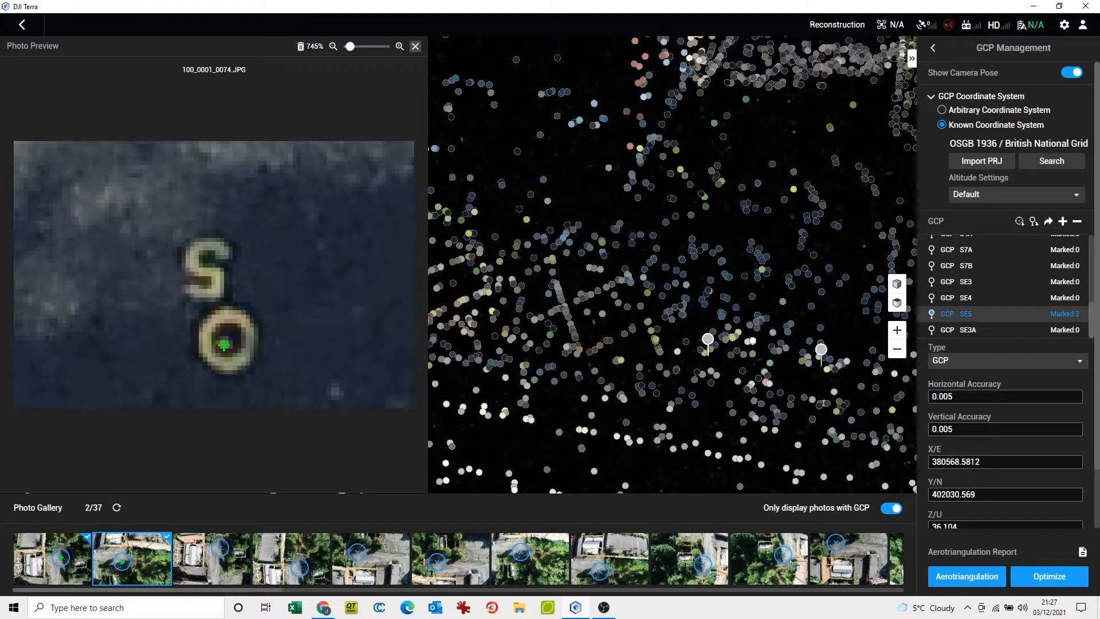
{"action": "left_click", "coordinate": [210, 559]}
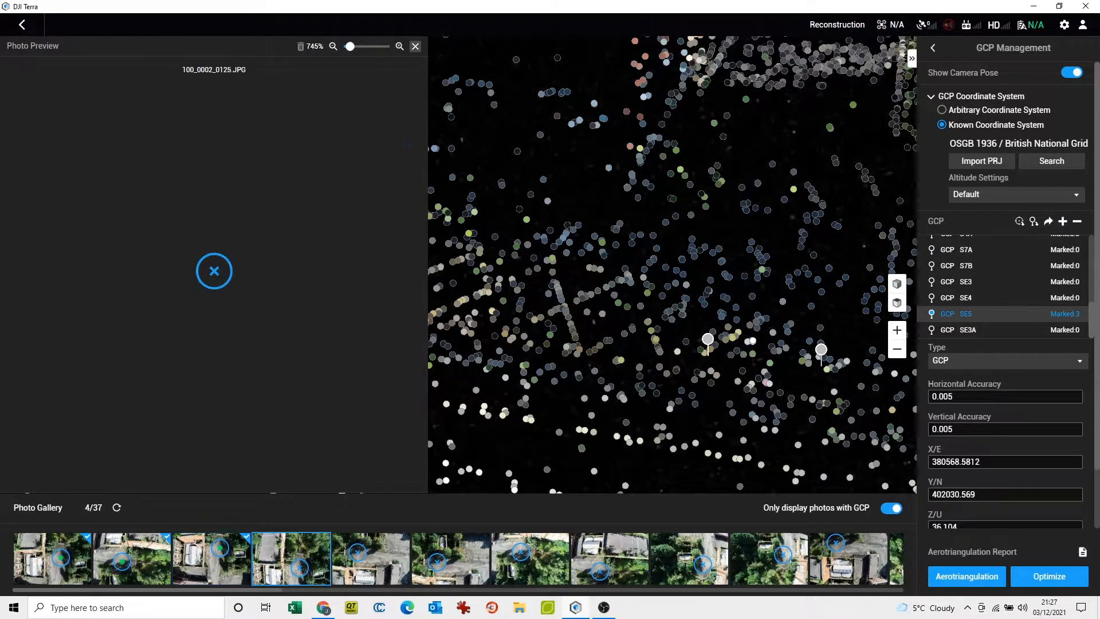
{"action": "left_click", "coordinate": [213, 272]}
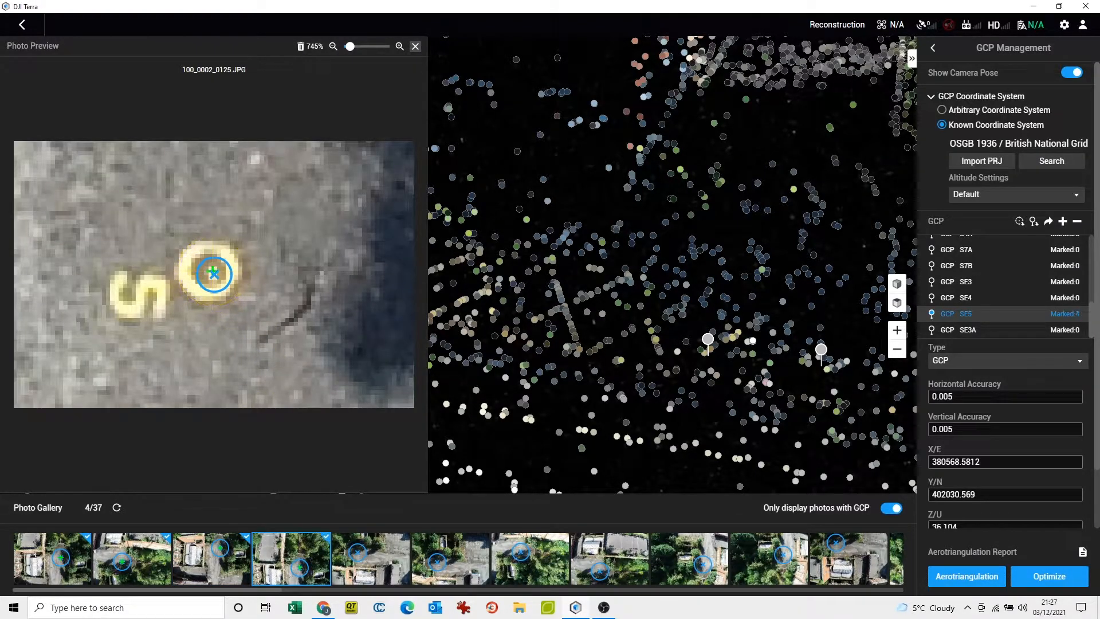
{"action": "left_click", "coordinate": [371, 559]}
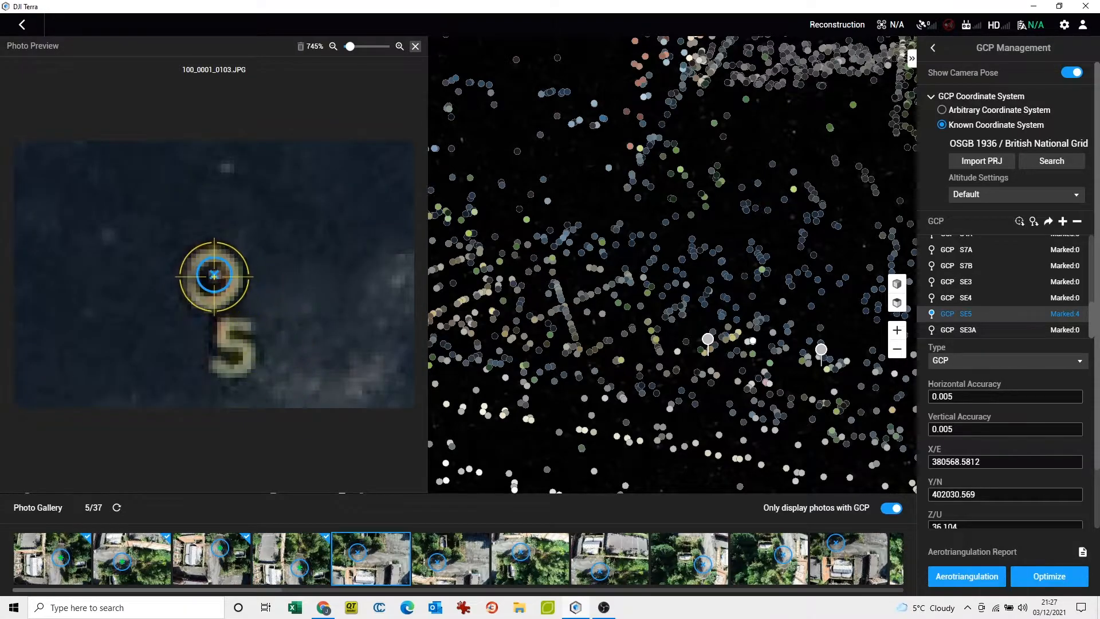
{"action": "left_click", "coordinate": [214, 274]}
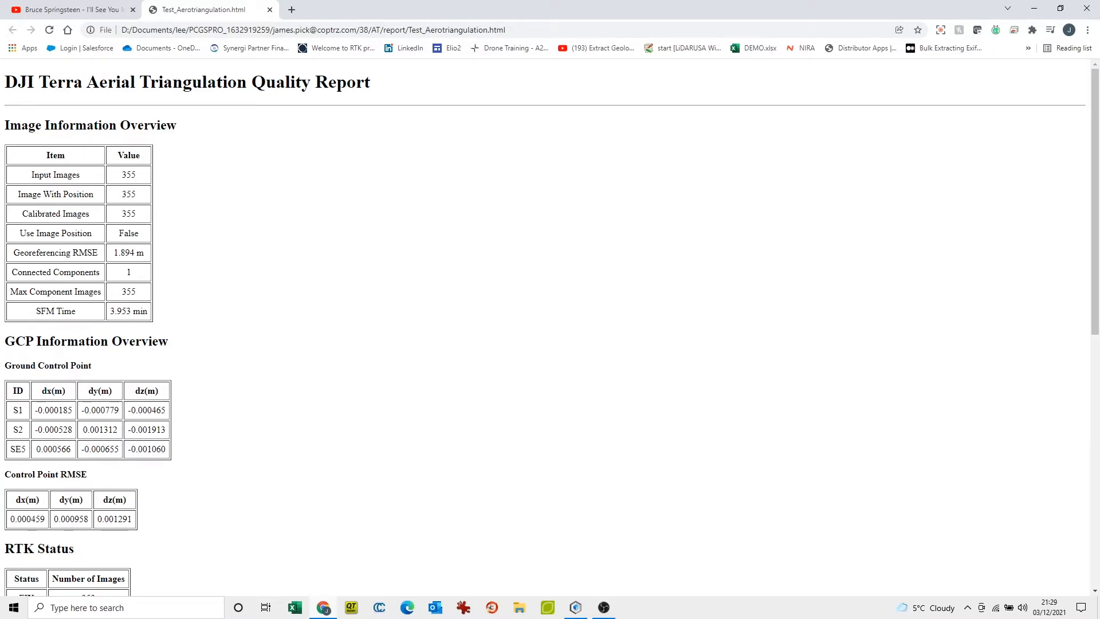
- Scroll through the GCP Information Overview table of the aerotriangulation report
{"action": "scroll", "scroll_direction": "down", "scroll_amount": 3}
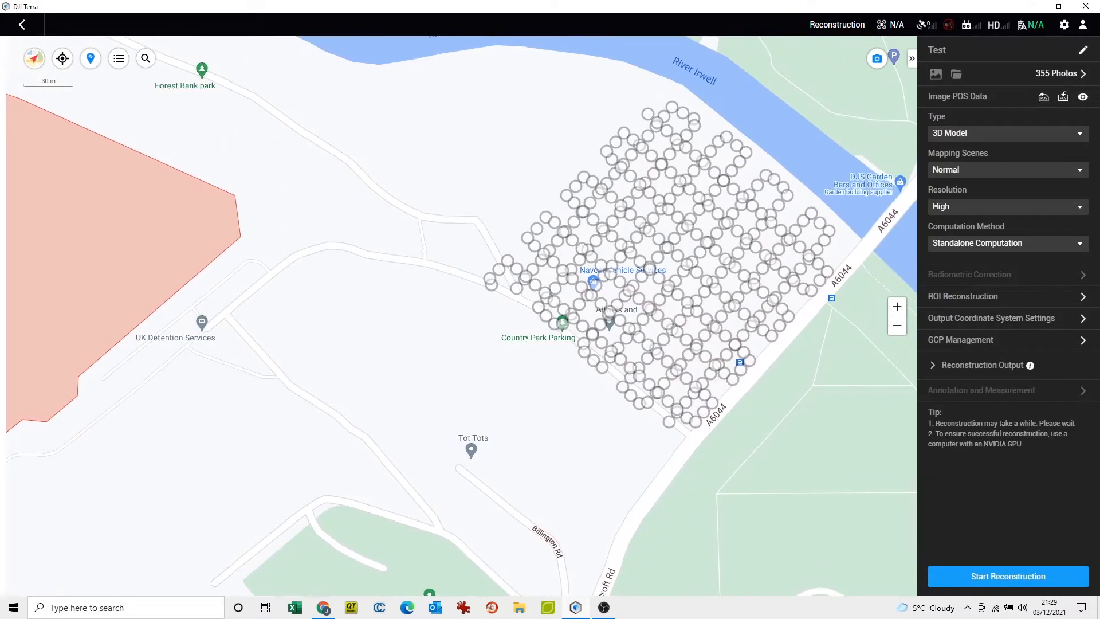
- Enable point cloud output with LAS and add OBJ model output, then start reconstruction
{"action": "left_click", "coordinate": [981, 364]}
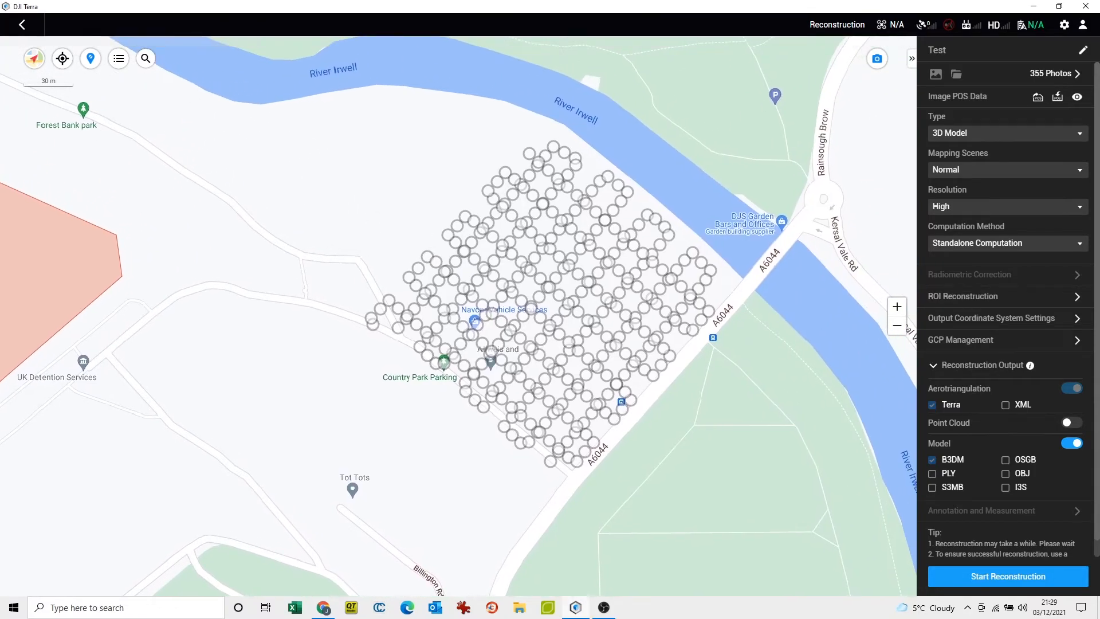
{"action": "left_click", "coordinate": [1071, 423]}
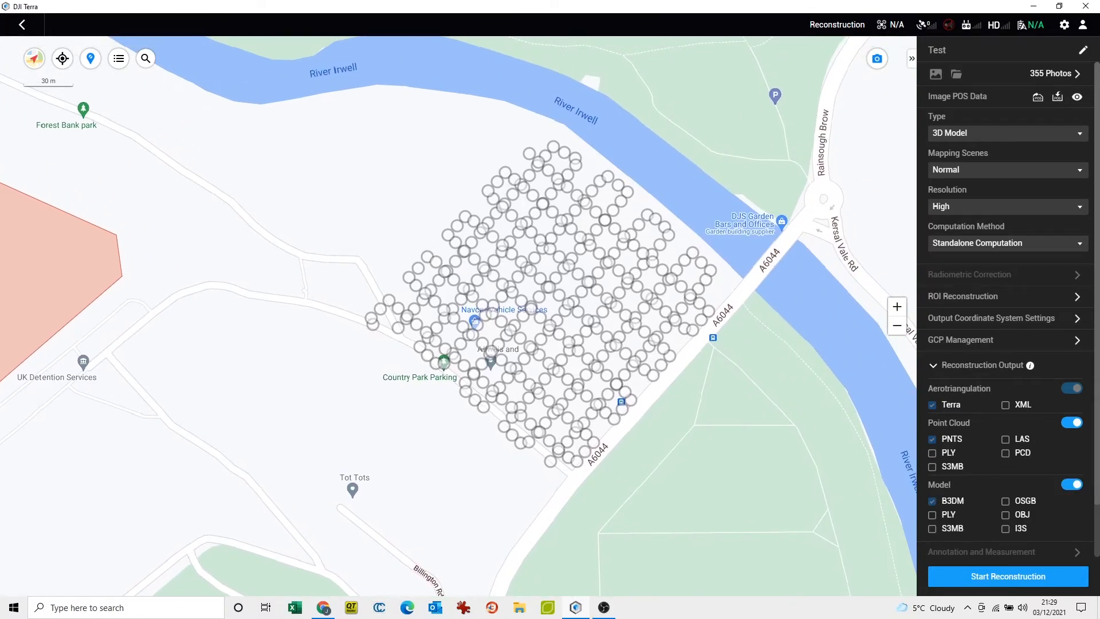
{"action": "left_click", "coordinate": [1006, 439]}
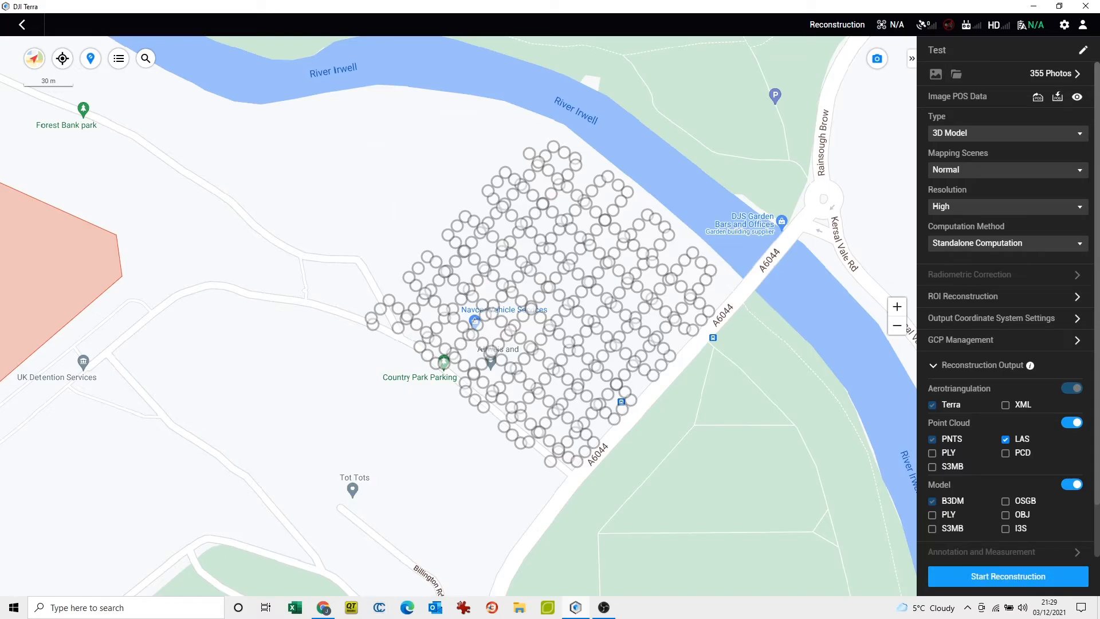
{"action": "left_click", "coordinate": [1005, 514]}
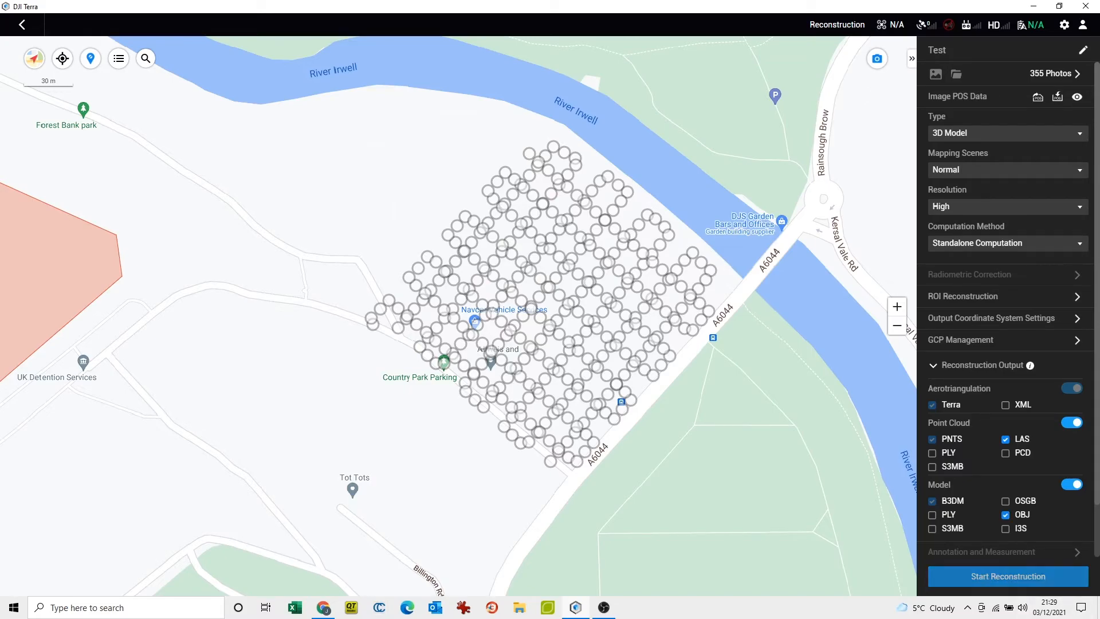
{"action": "left_click", "coordinate": [1007, 576]}
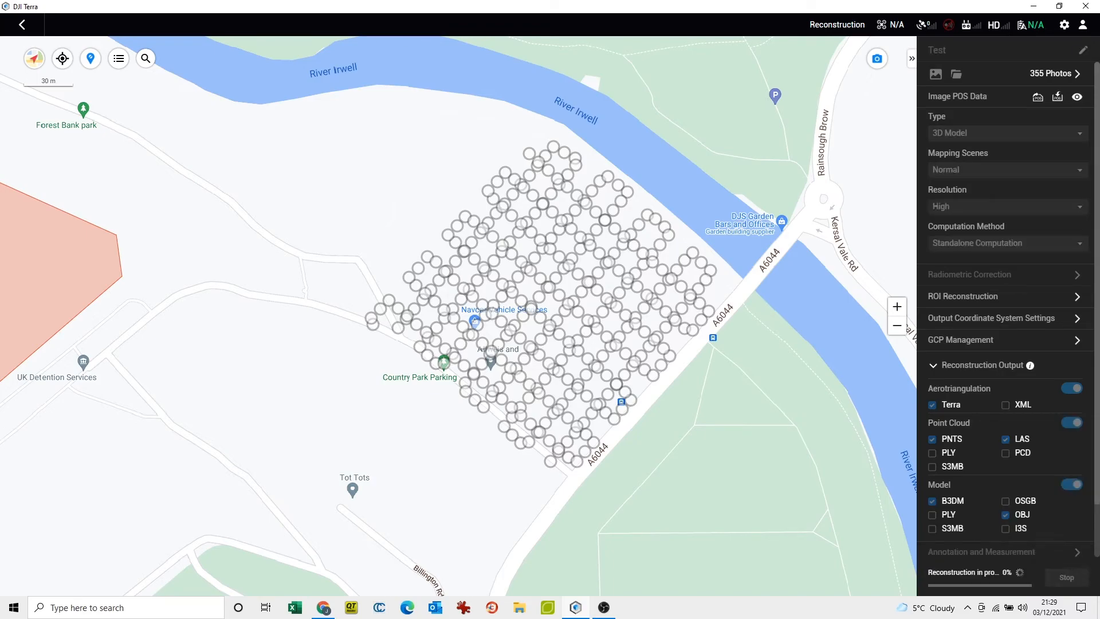